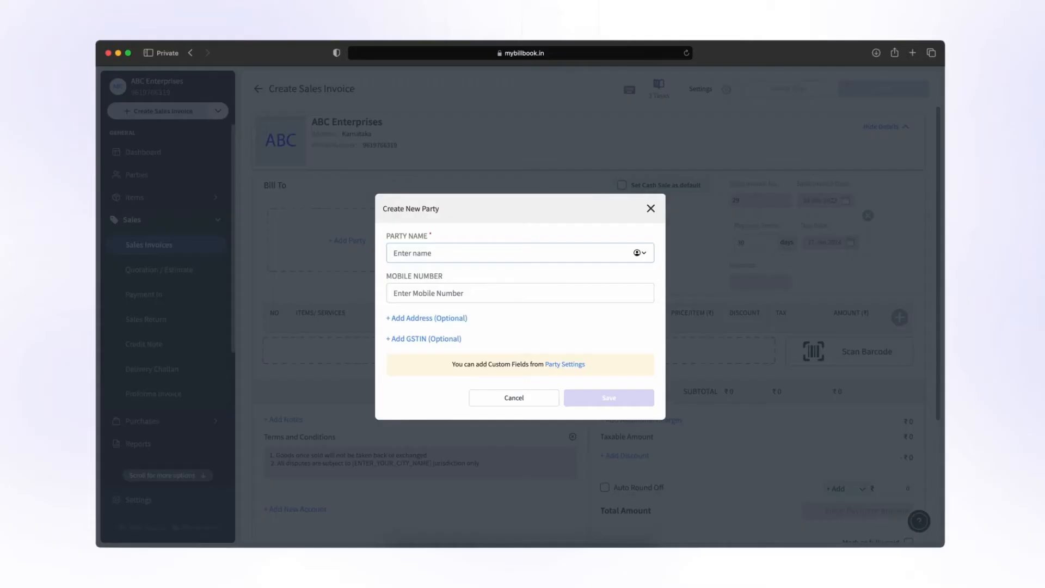
Complete the ABC Enterprises party details and save the sales invoice
{"action": "left_click", "coordinate": [514, 398]}
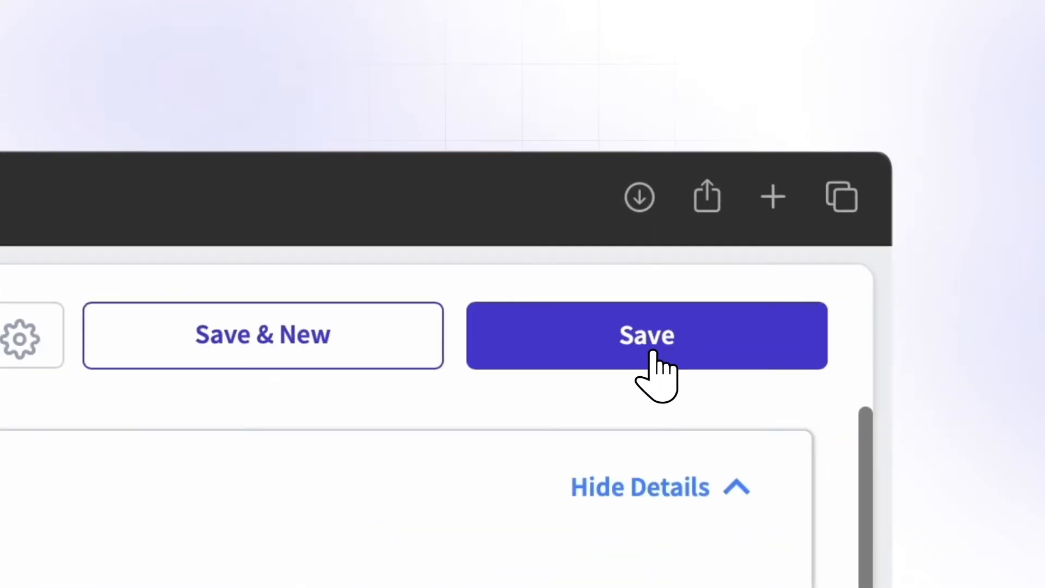
{"action": "left_click", "coordinate": [647, 335]}
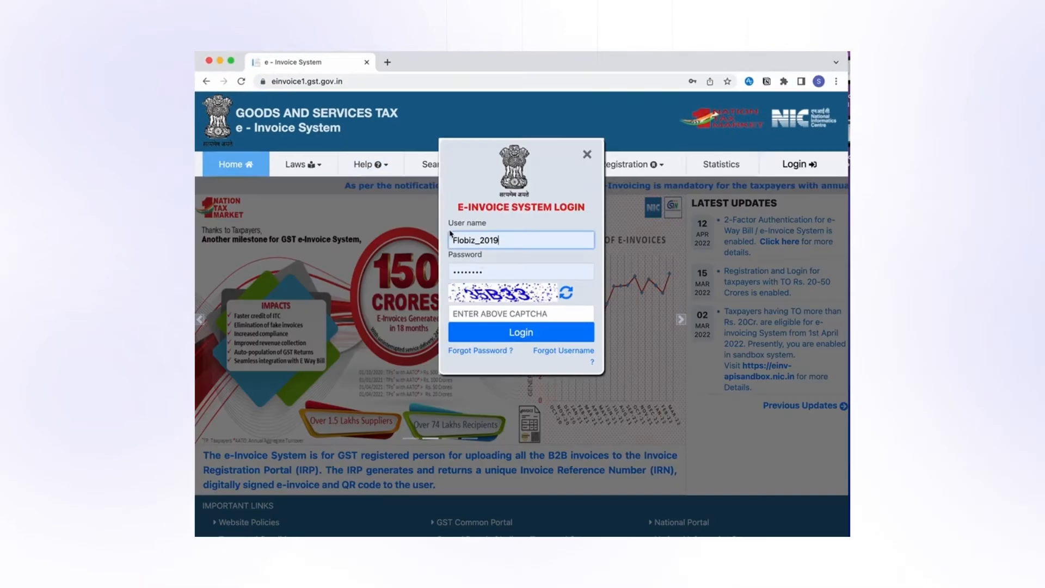
Log in to the e-Invoice portal and start Create API User under User Credentials
{"action": "left_click", "coordinate": [521, 332]}
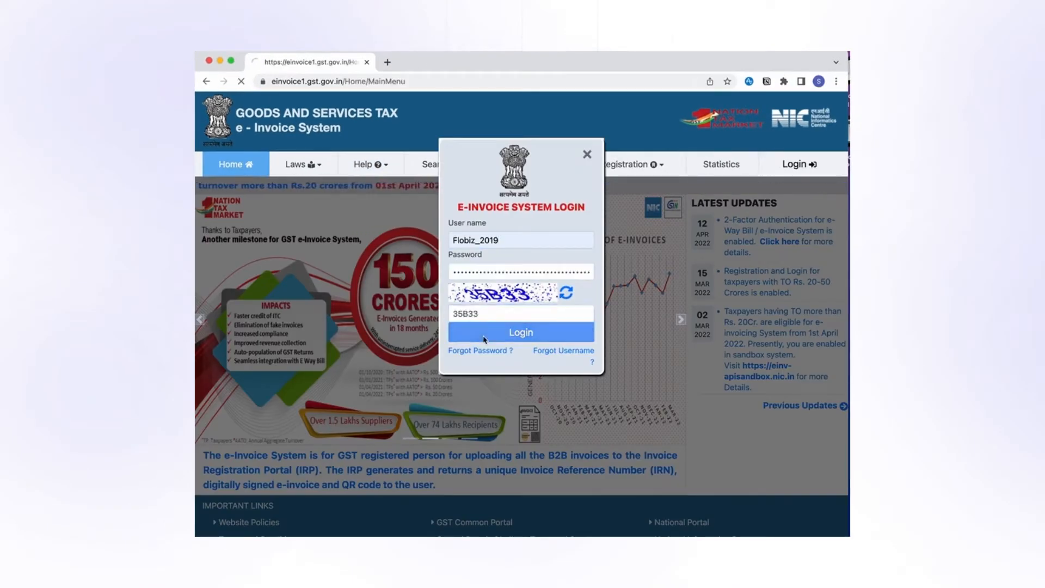
{"action": "left_click", "coordinate": [521, 332]}
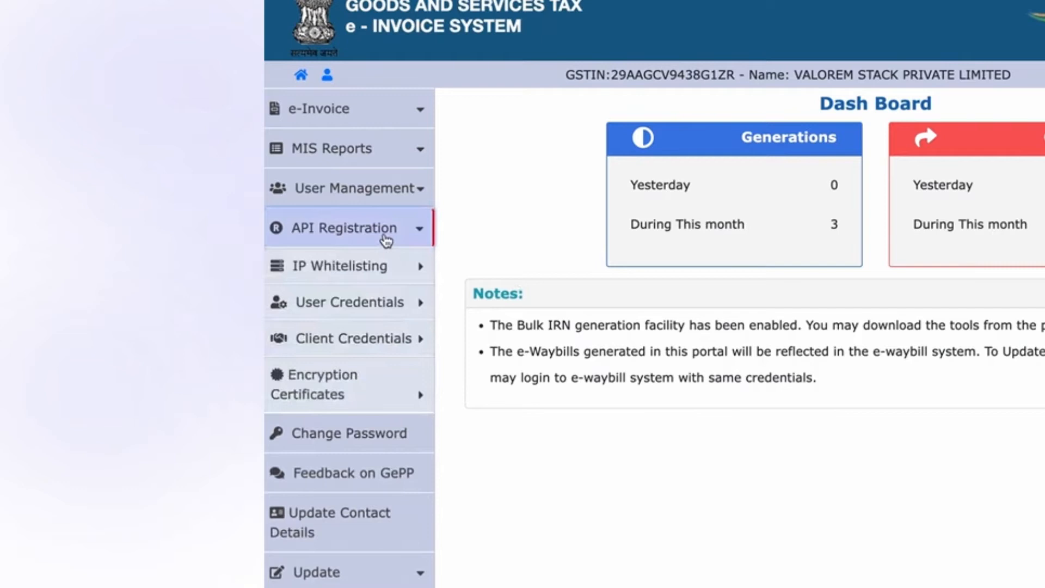
{"action": "left_click", "coordinate": [344, 228]}
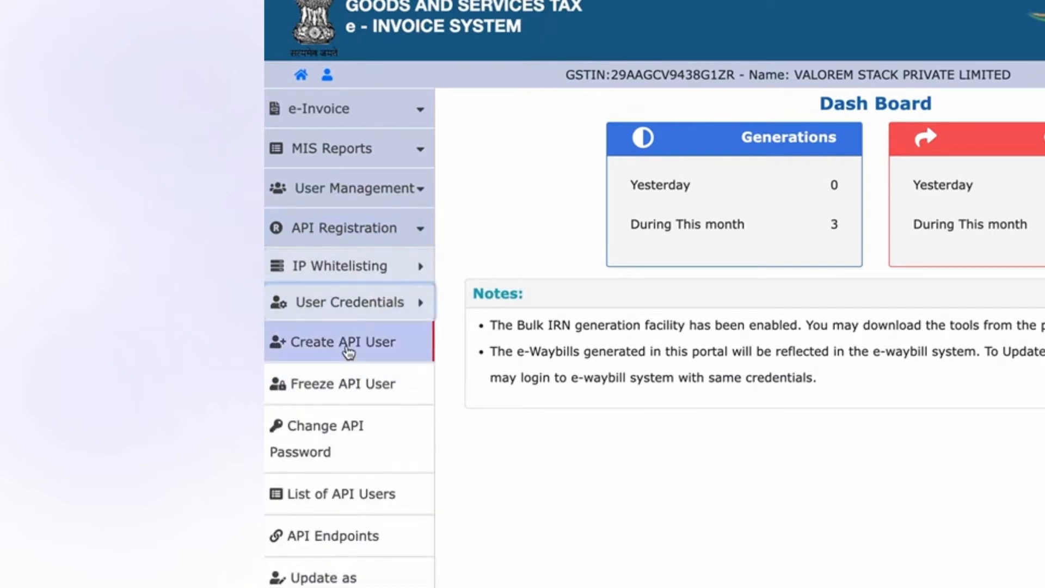
{"action": "left_click", "coordinate": [344, 342]}
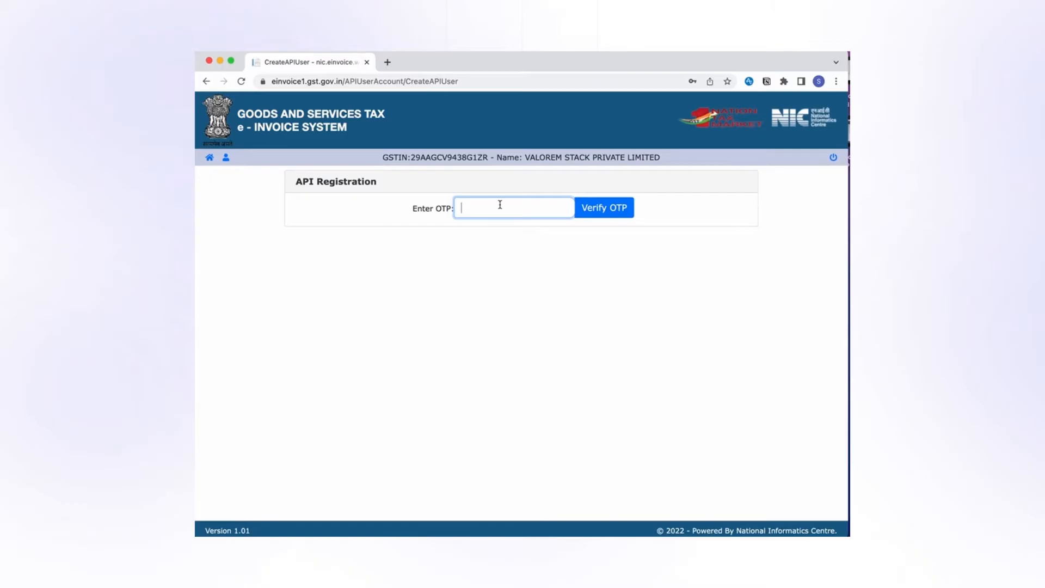
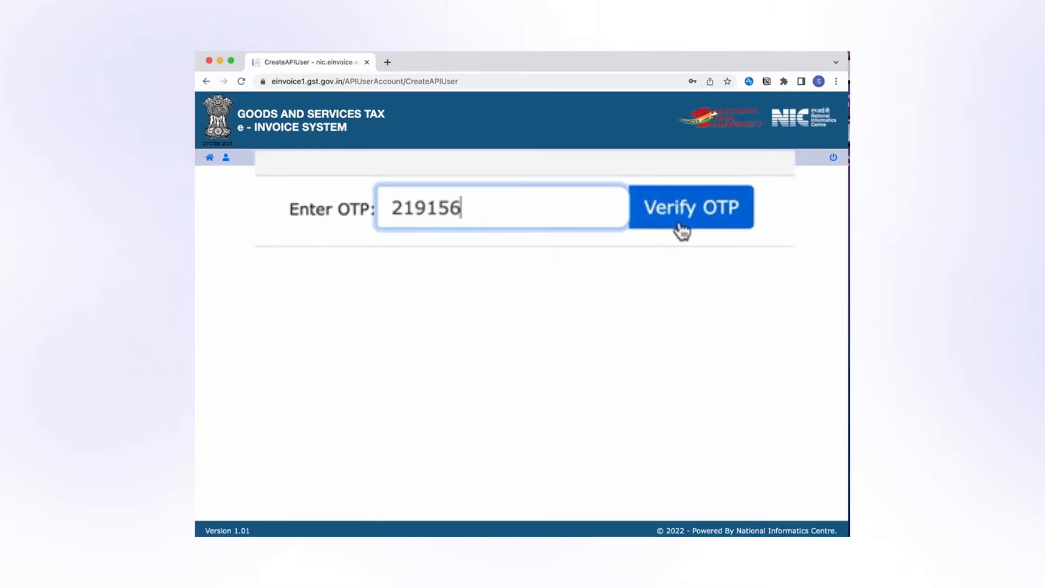
{"action": "left_click", "coordinate": [691, 207]}
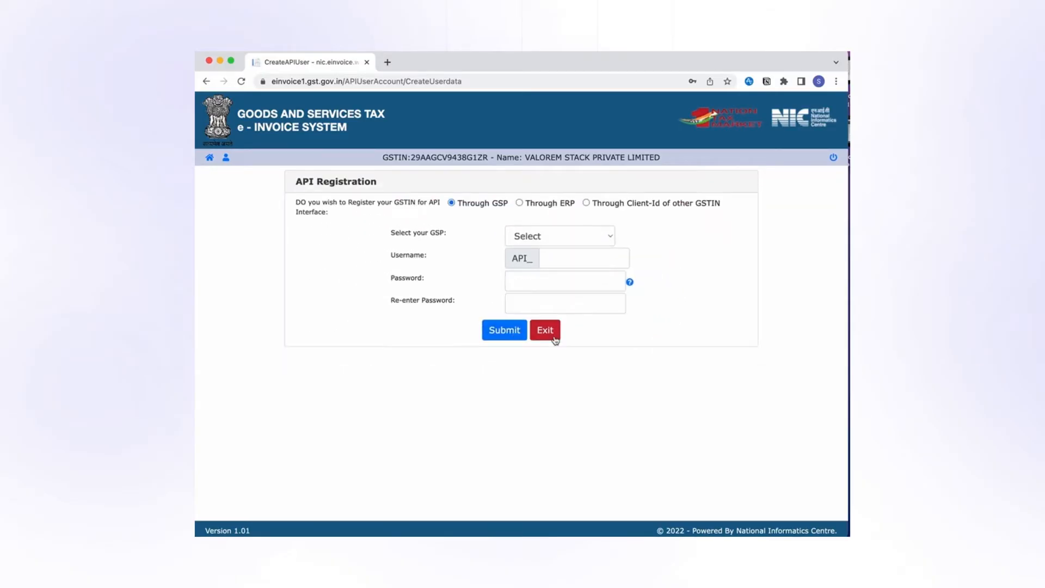
{"action": "left_click", "coordinate": [546, 330]}
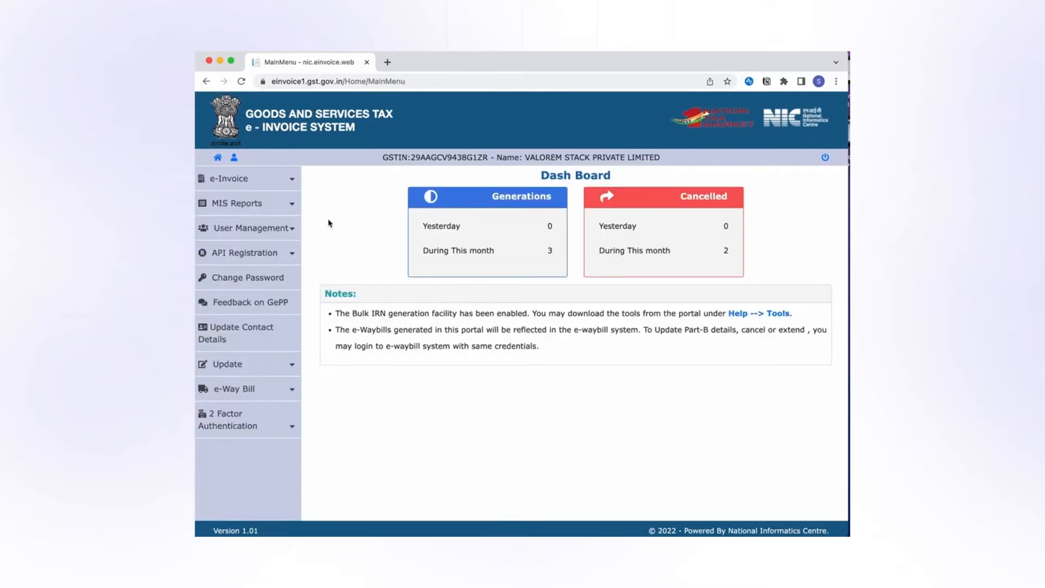
{"action": "mouse_move", "coordinate": [290, 256]}
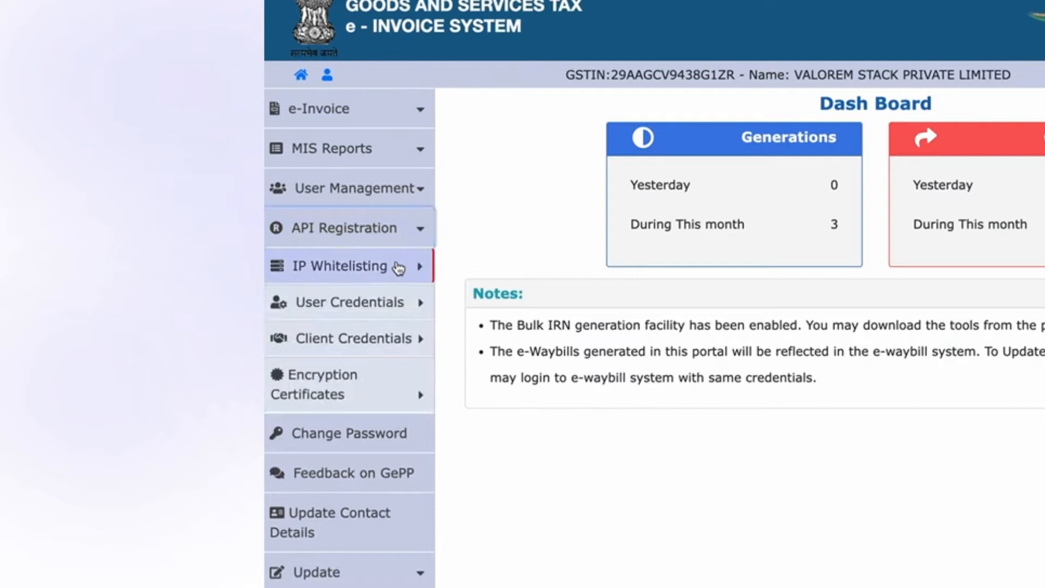
Expand API Registration > User Credentials and open List of API Users
{"action": "left_click", "coordinate": [347, 302]}
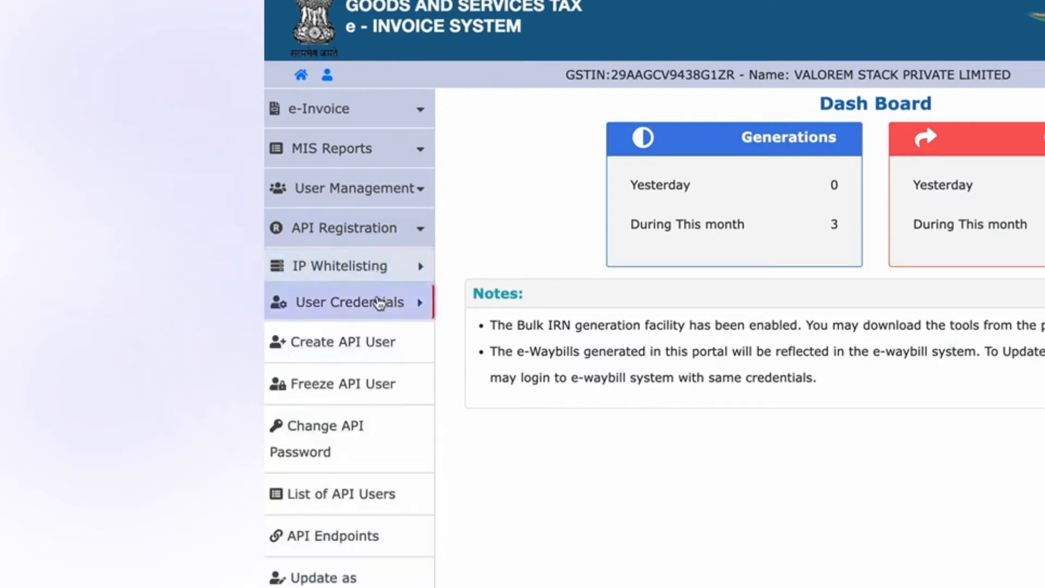
{"action": "mouse_move", "coordinate": [347, 491]}
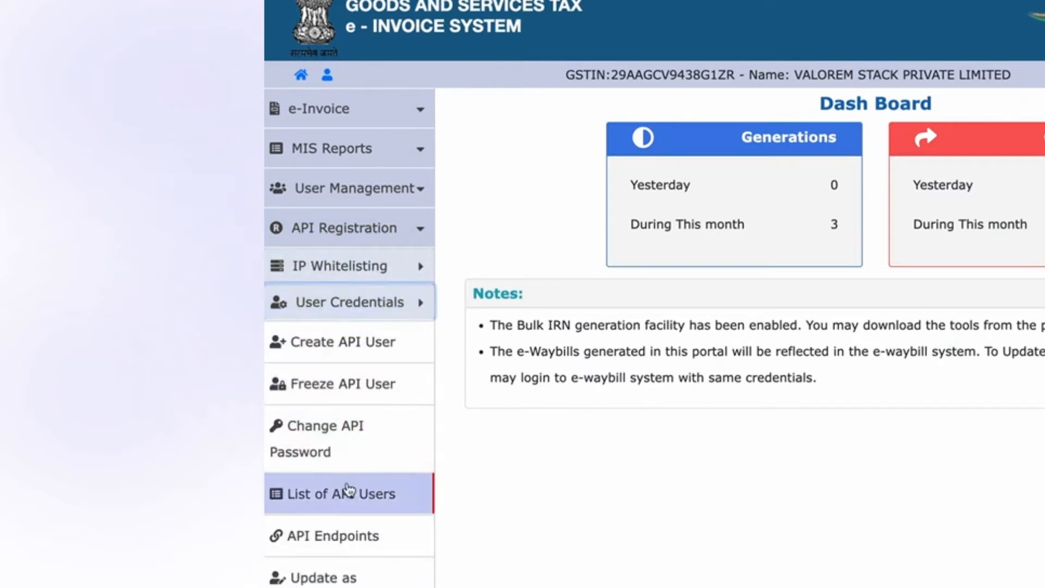
{"action": "left_click", "coordinate": [341, 494]}
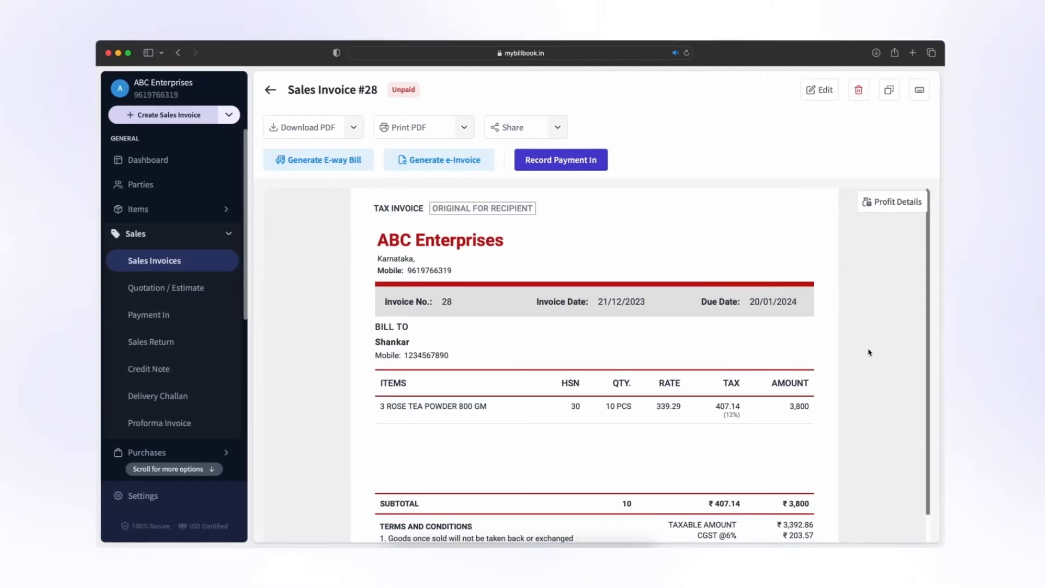
Save GSP details with username 'Flobiz' to reach the Generate e-Invoice options for invoice #28
{"action": "scroll", "scroll_direction": "down", "scroll_amount": 3}
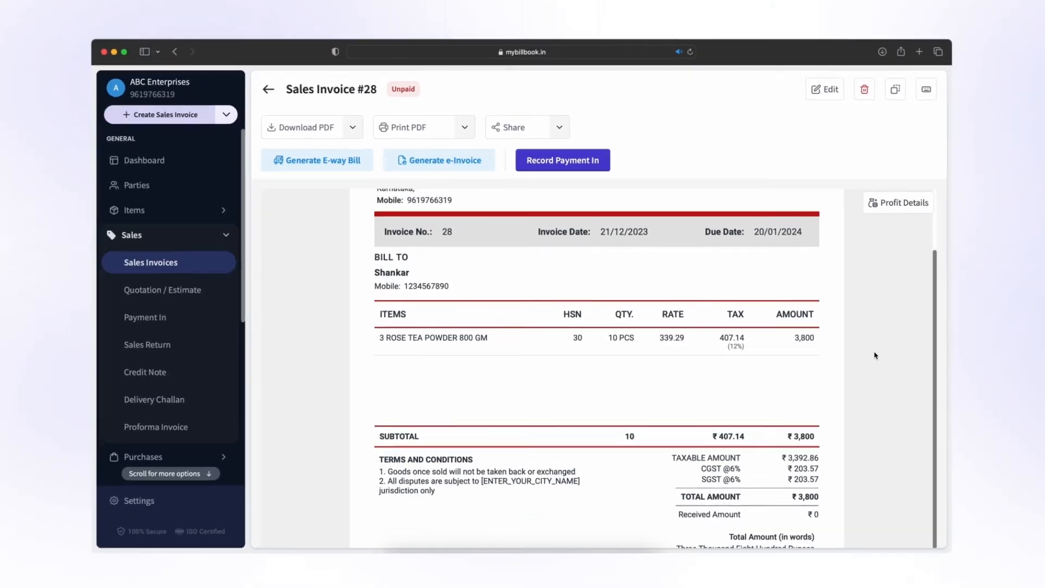
{"action": "left_click", "coordinate": [439, 160]}
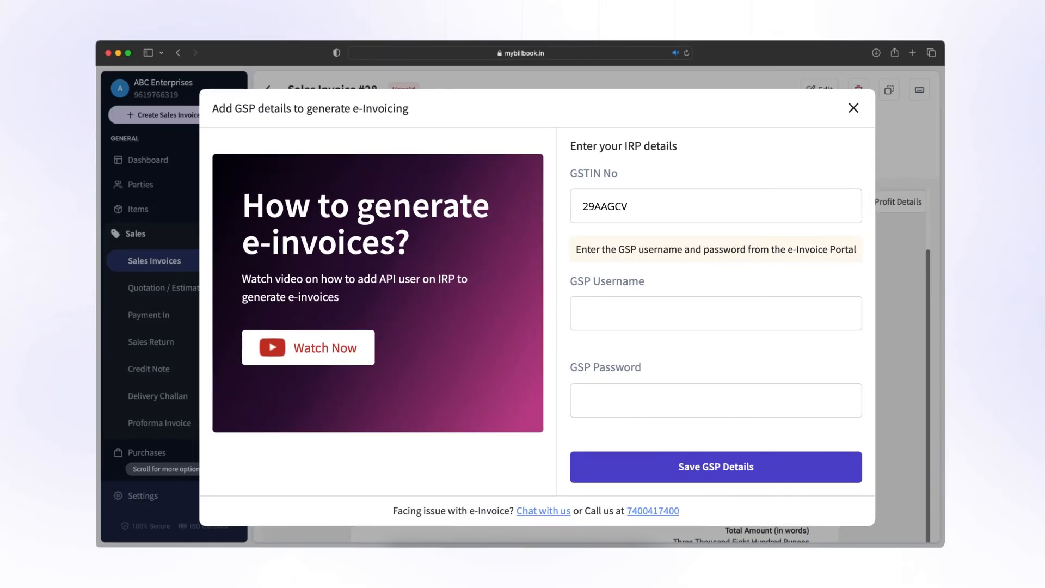
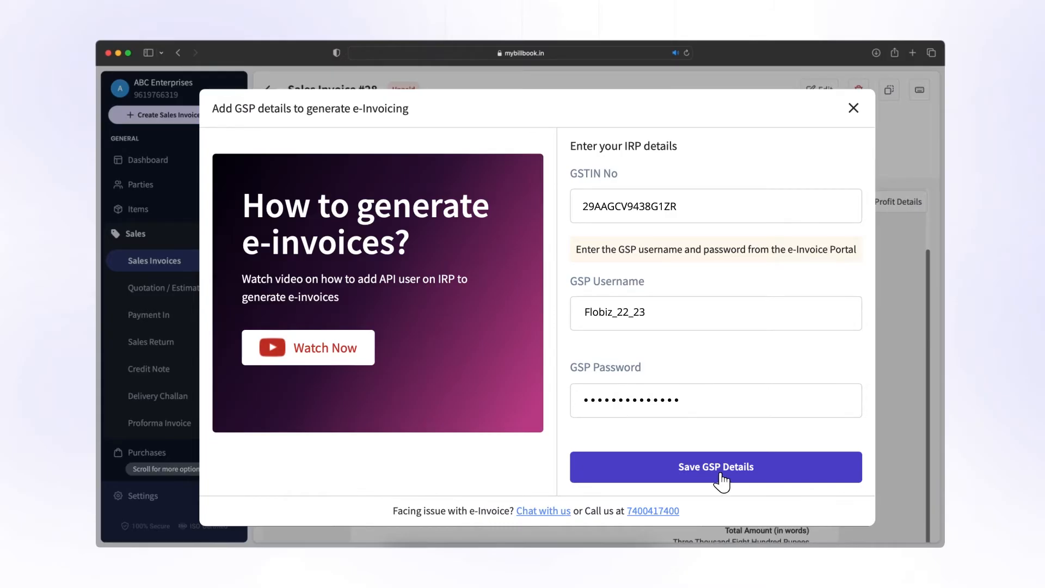
{"action": "left_click", "coordinate": [717, 467]}
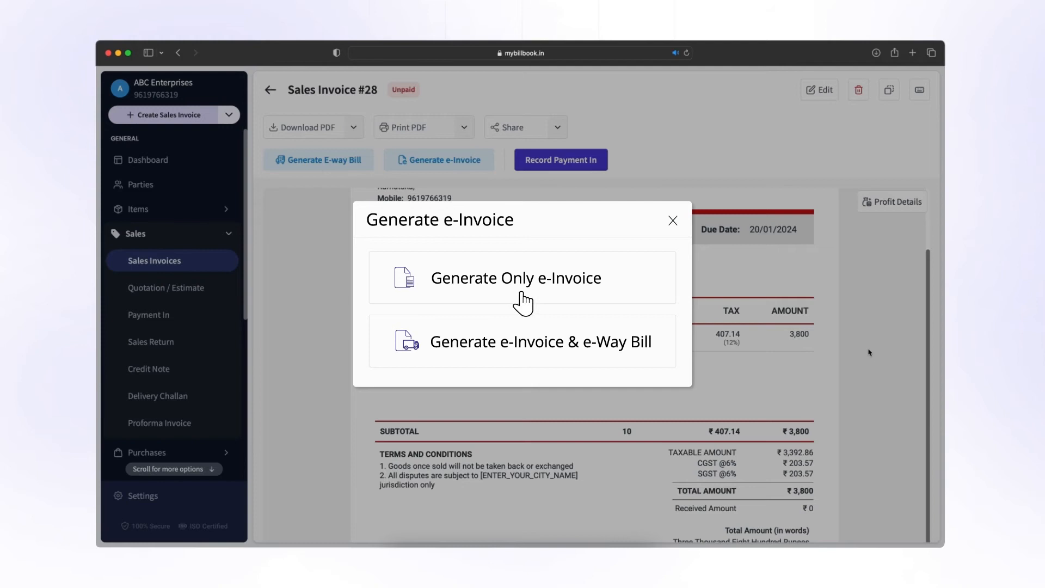
Generate only the e-Invoice with transaction type Bill From - Dispatch From
{"action": "left_click", "coordinate": [515, 278]}
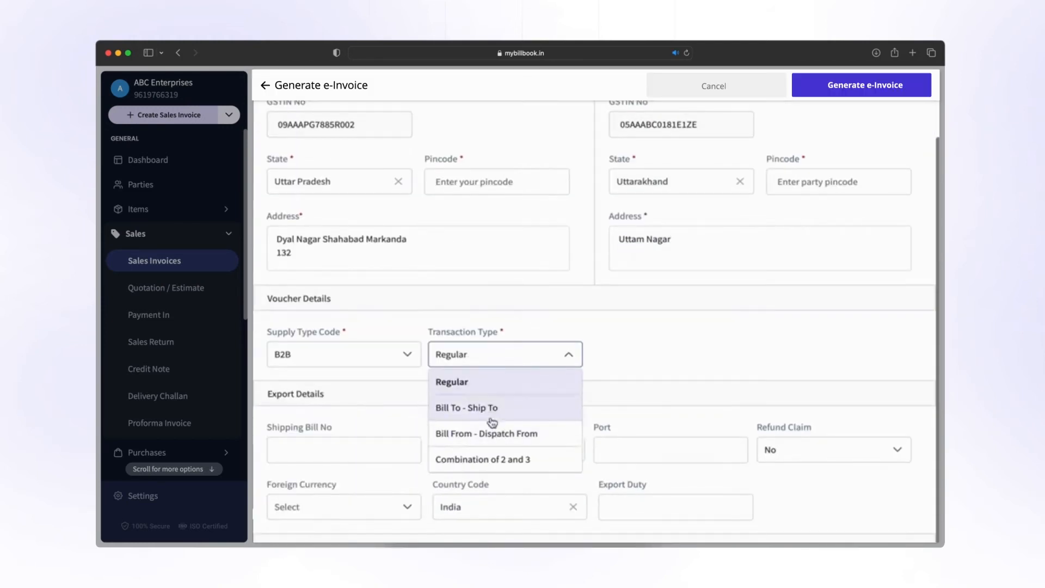
{"action": "left_click", "coordinate": [487, 433]}
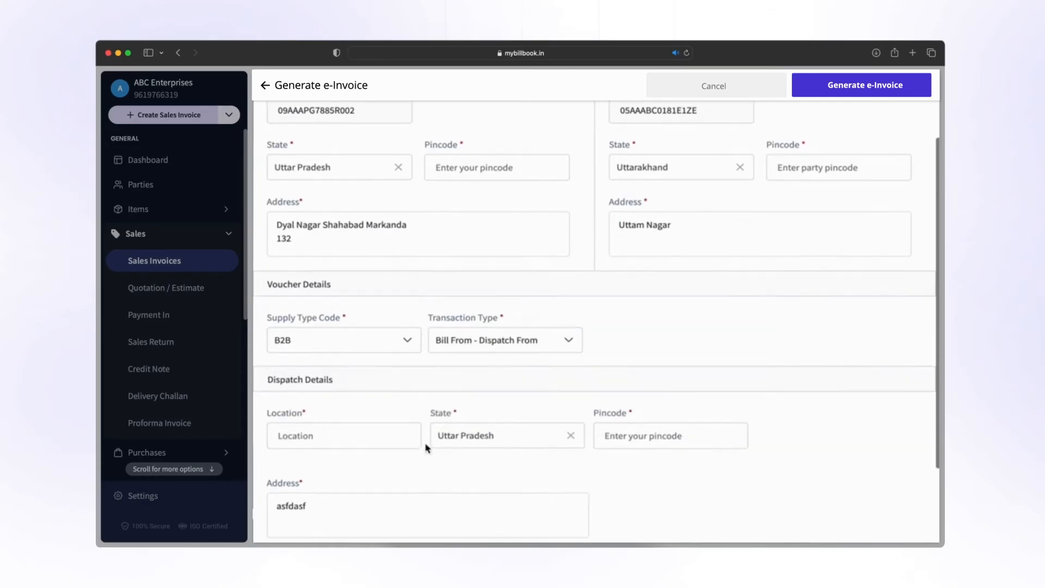
{"action": "scroll", "scroll_direction": "down", "scroll_amount": 3}
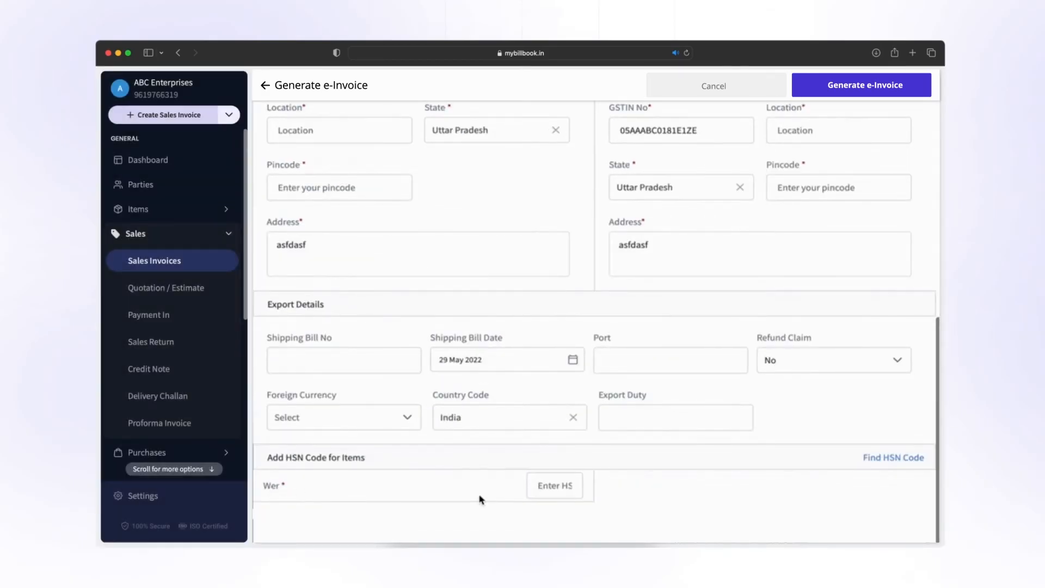
{"action": "left_click", "coordinate": [862, 85]}
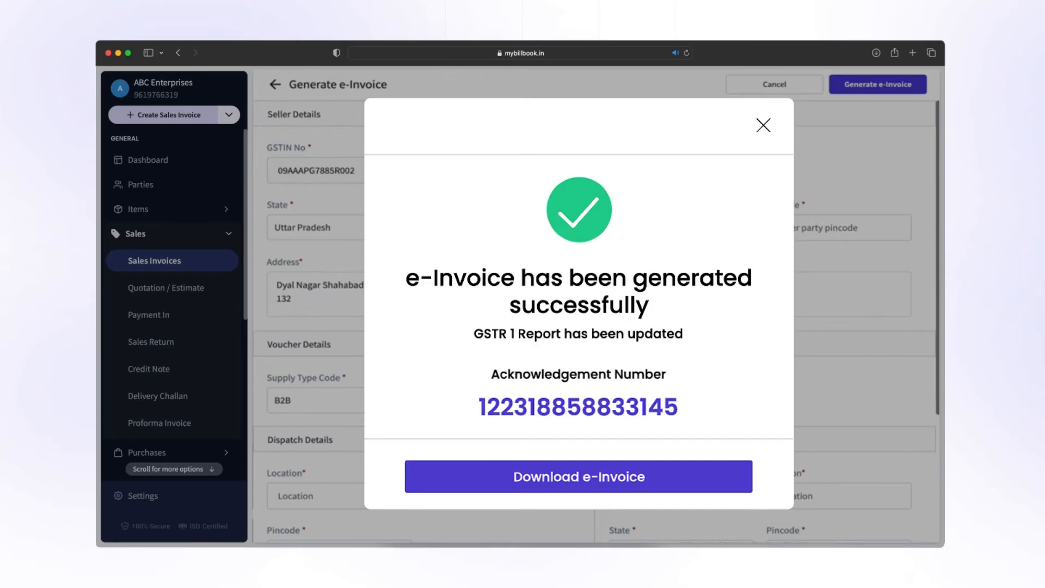
Download the e-Invoice PDF and review its IRN and Ack. No. in Preview
{"action": "left_click", "coordinate": [579, 476]}
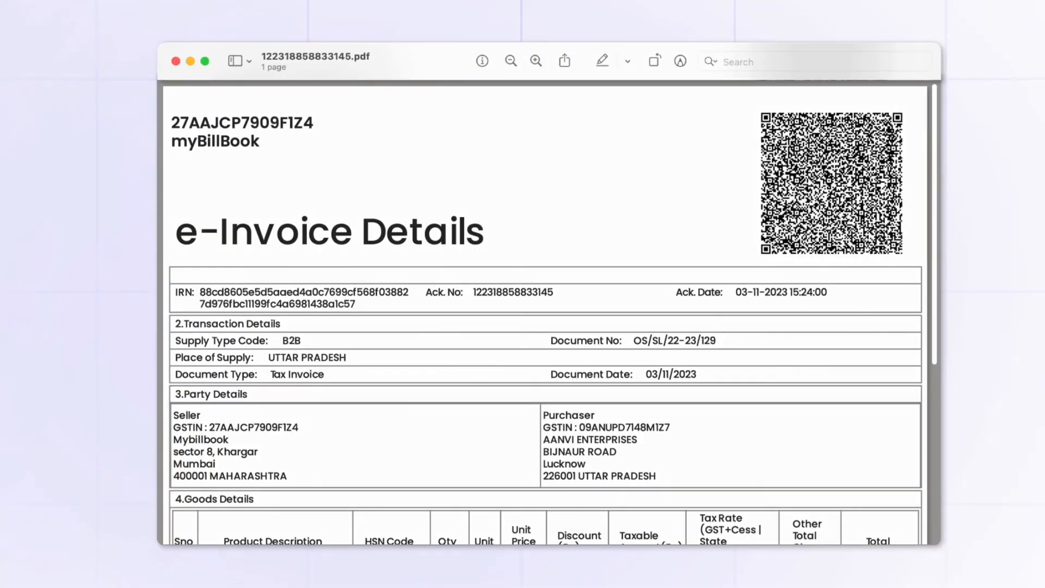
{"action": "double_click", "coordinate": [303, 291]}
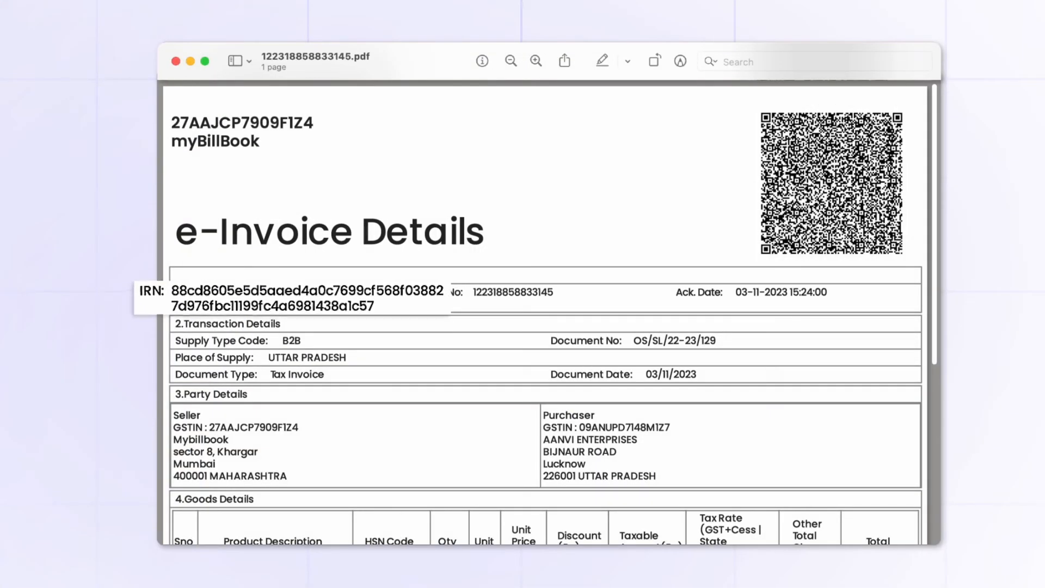
{"action": "scroll", "scroll_direction": "down", "scroll_amount": 3}
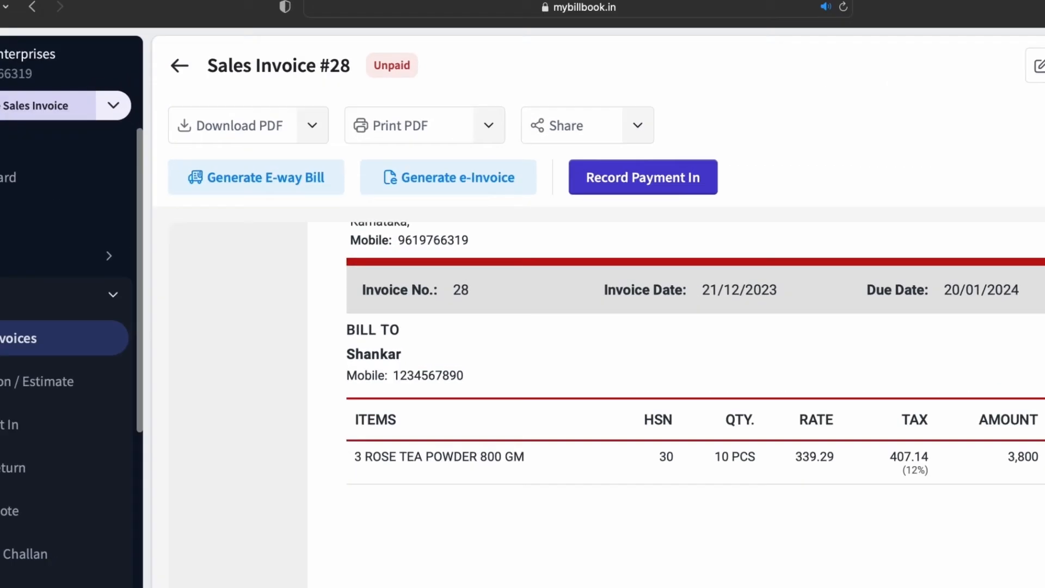
{"action": "left_click", "coordinate": [256, 177]}
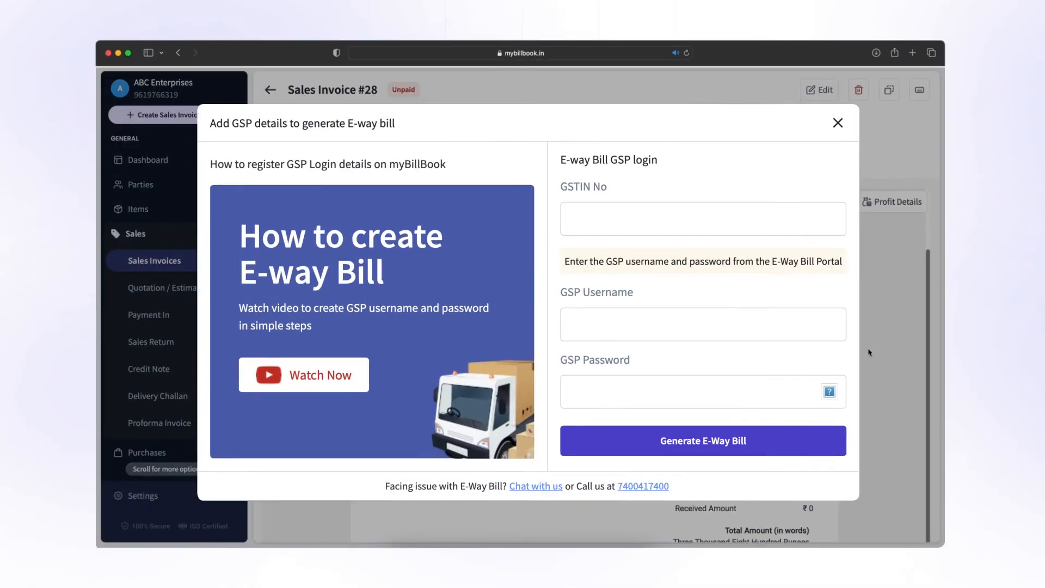
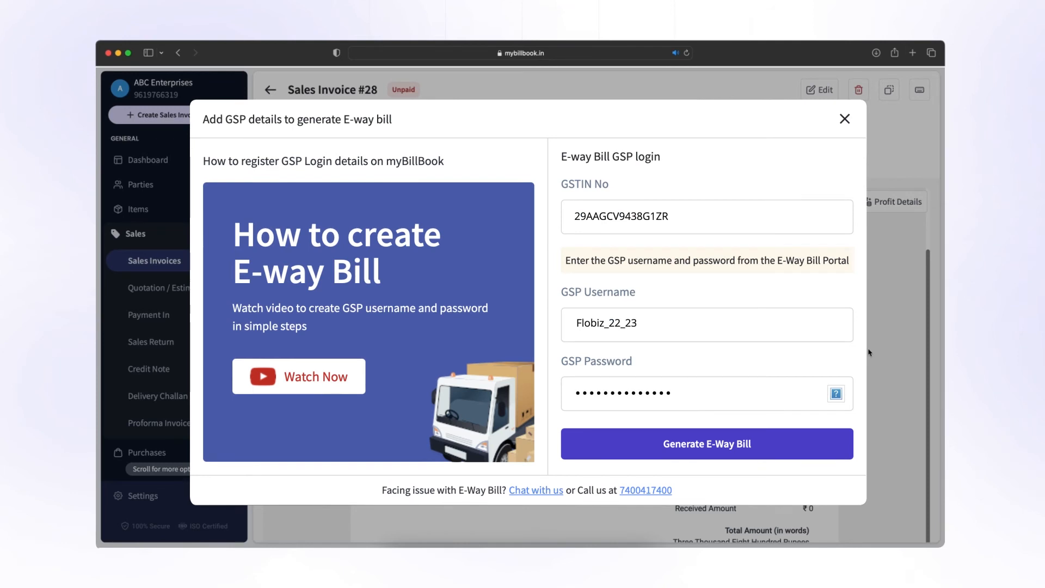
{"action": "left_click", "coordinate": [707, 443]}
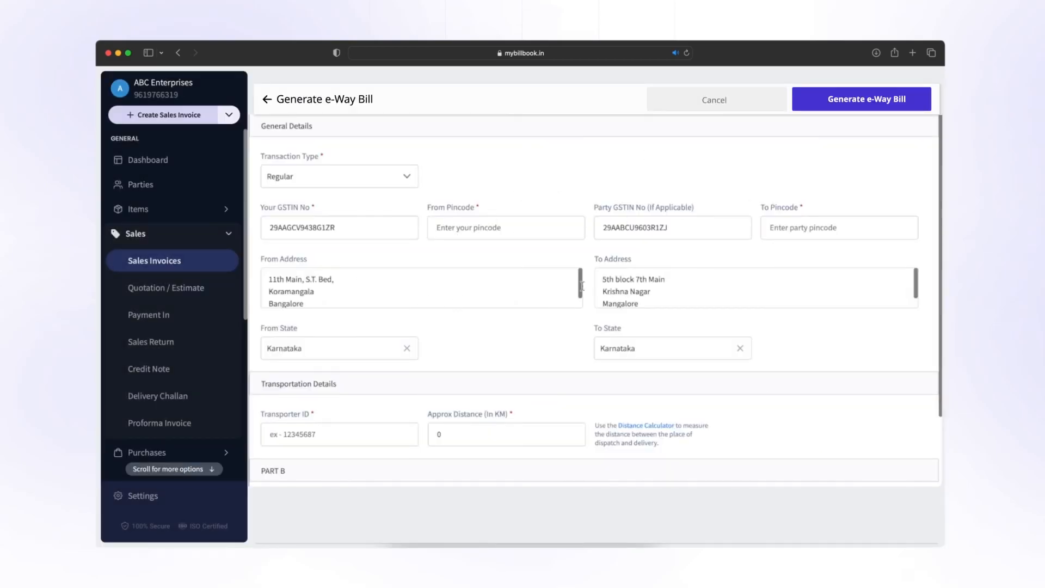
{"action": "scroll", "scroll_direction": "down", "scroll_amount": 3}
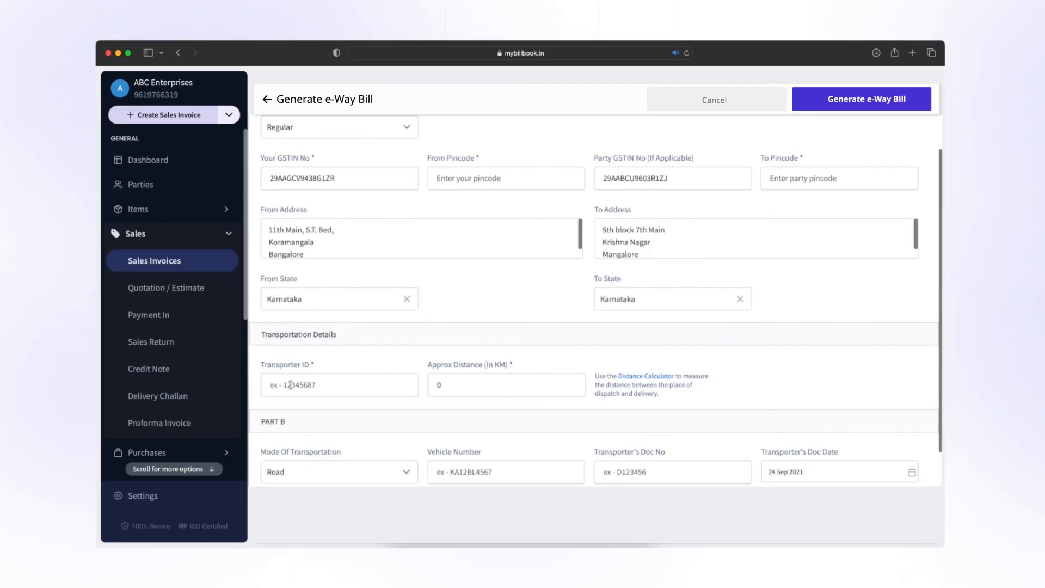
{"action": "type", "text": "534"}
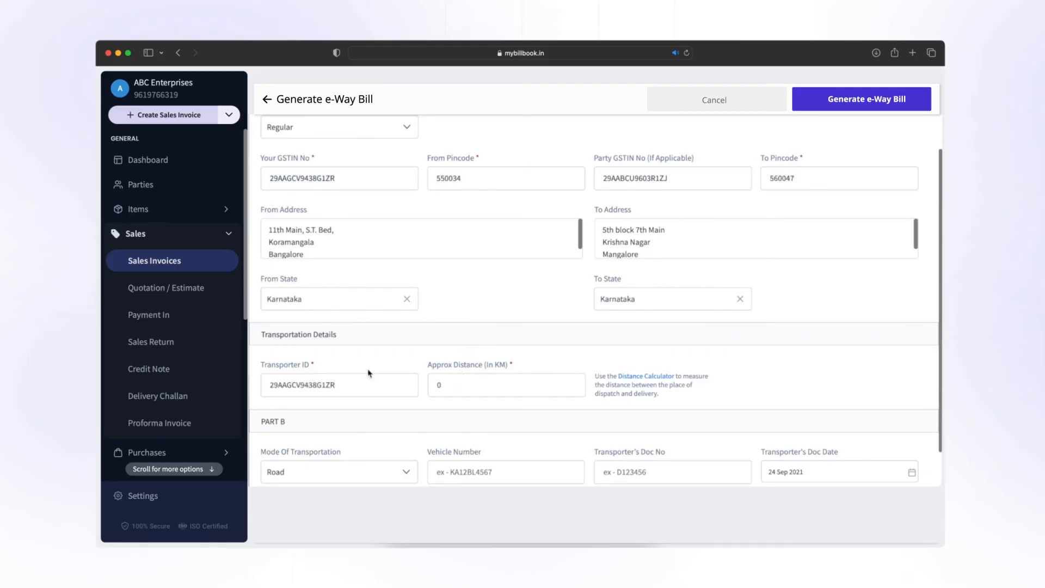
{"action": "scroll", "scroll_direction": "down", "scroll_amount": 3}
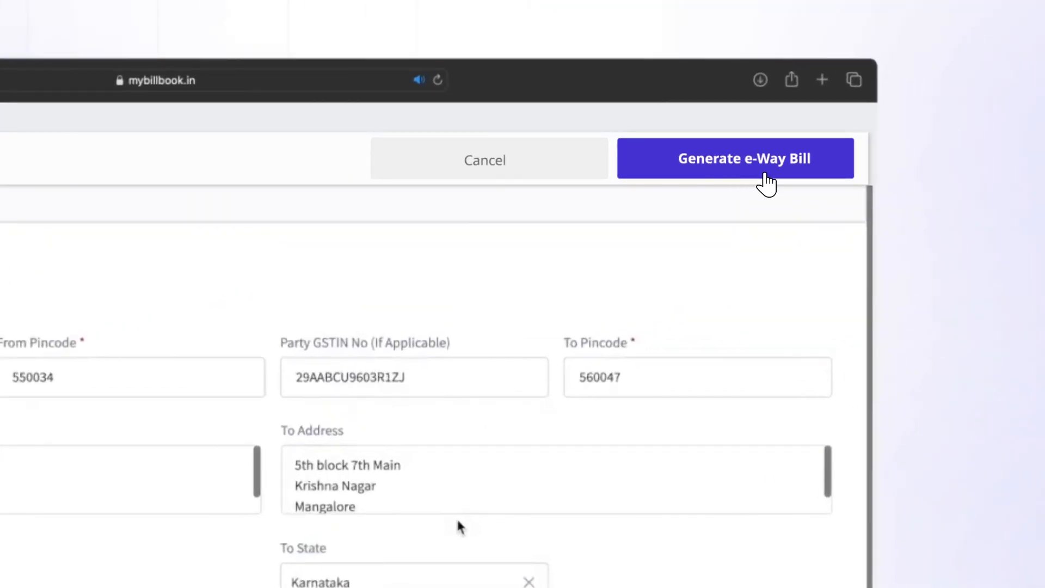
{"action": "left_click", "coordinate": [746, 159]}
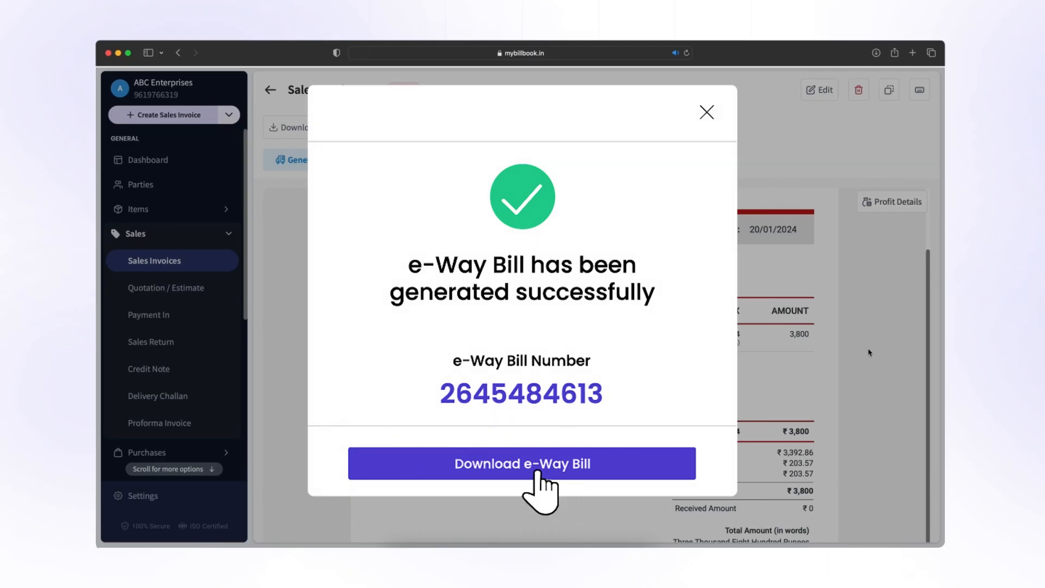
{"action": "left_click", "coordinate": [521, 463]}
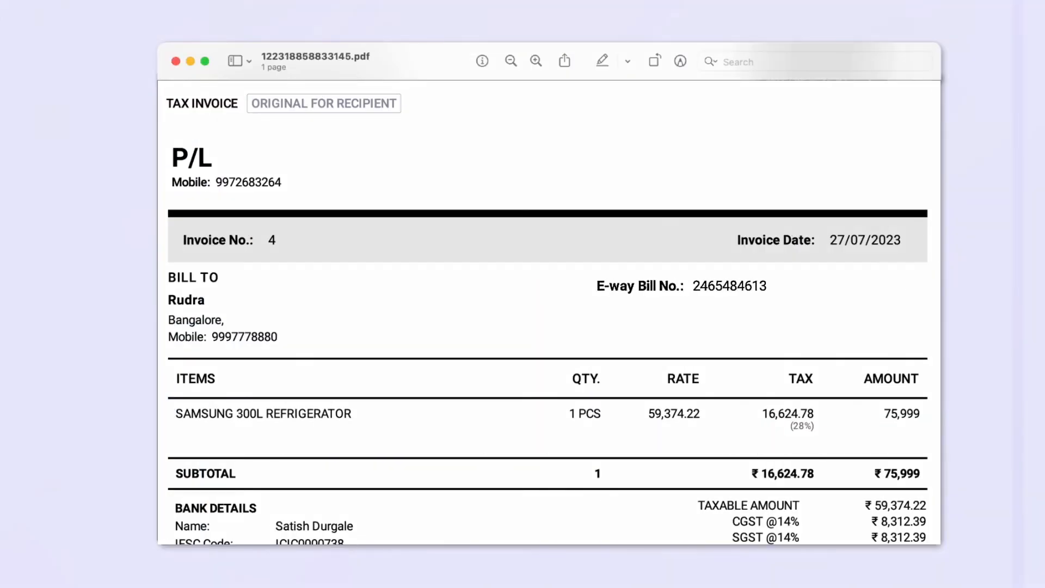